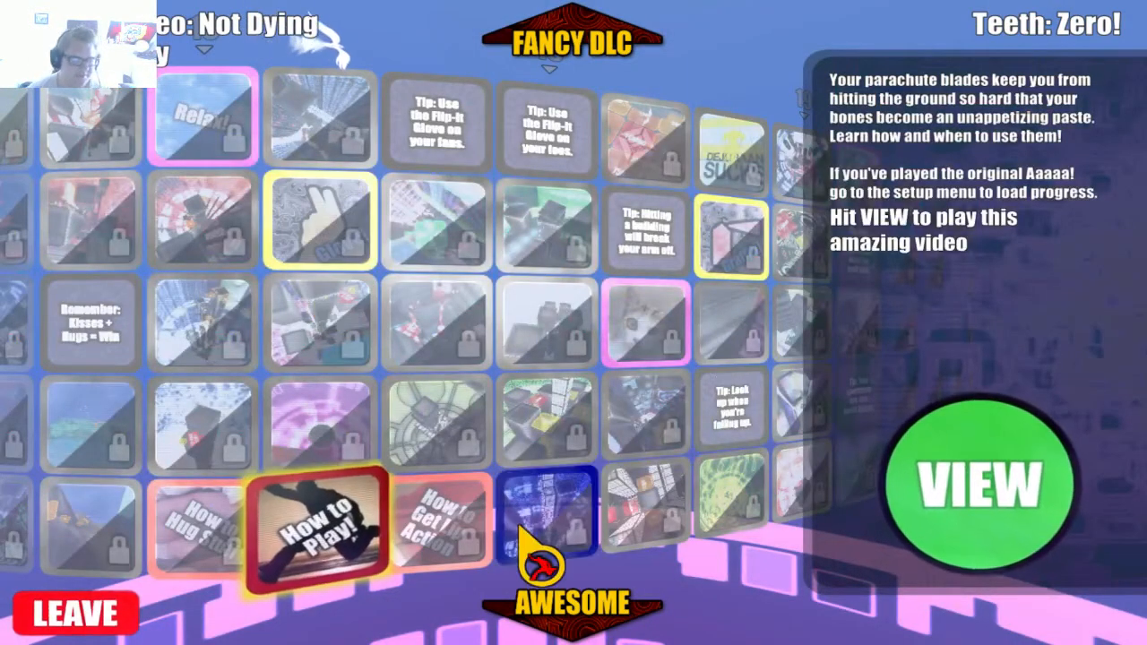
Step: Select the How to Play! tutorial tile, showing its 0-of-5-stars record
click(981, 484)
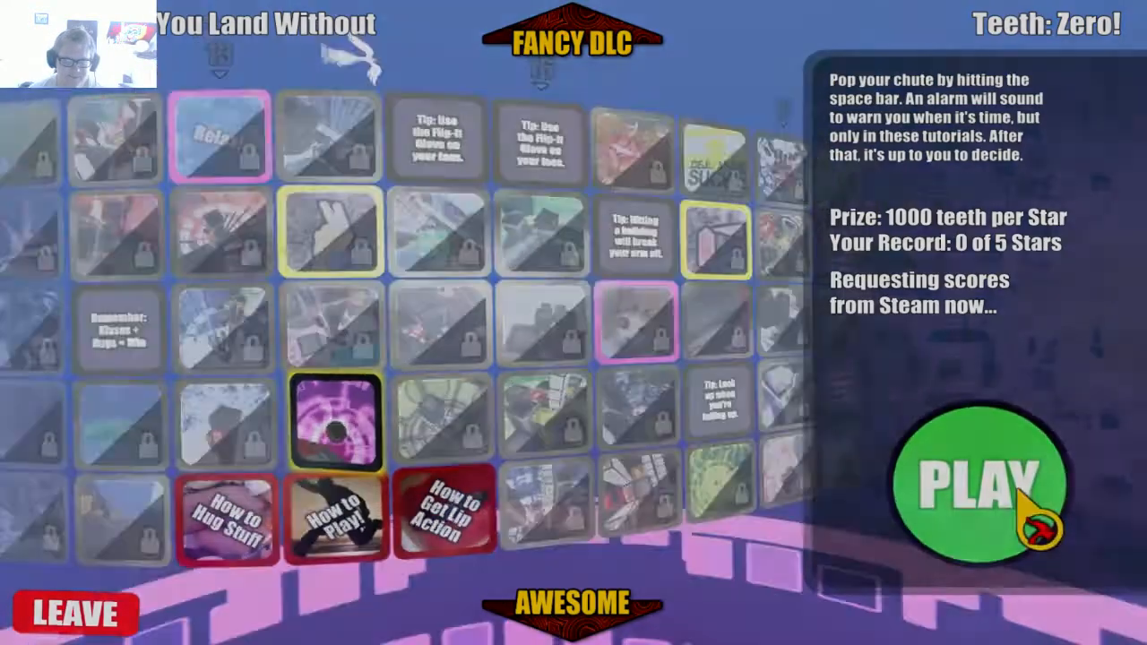
Step: Play the How to Play! tutorial to the results, earning the +8000 Landed in Red bonus
click(973, 484)
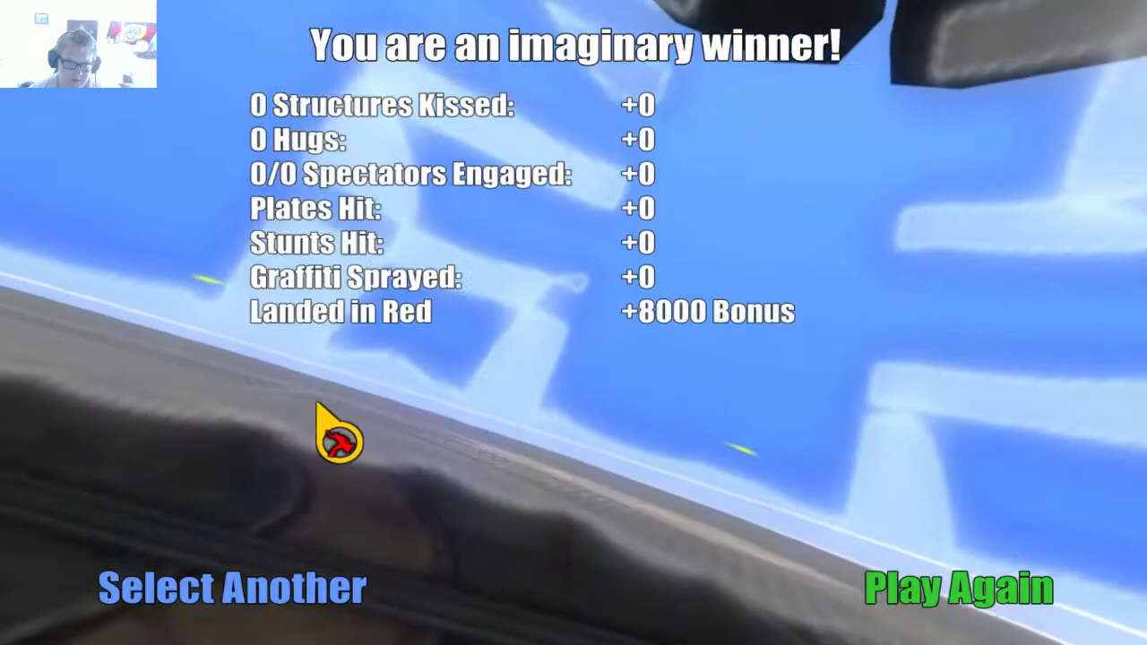
Step: Return to the level wall via Select Another with 5000 teeth, bringing up the Hugs video details
click(233, 589)
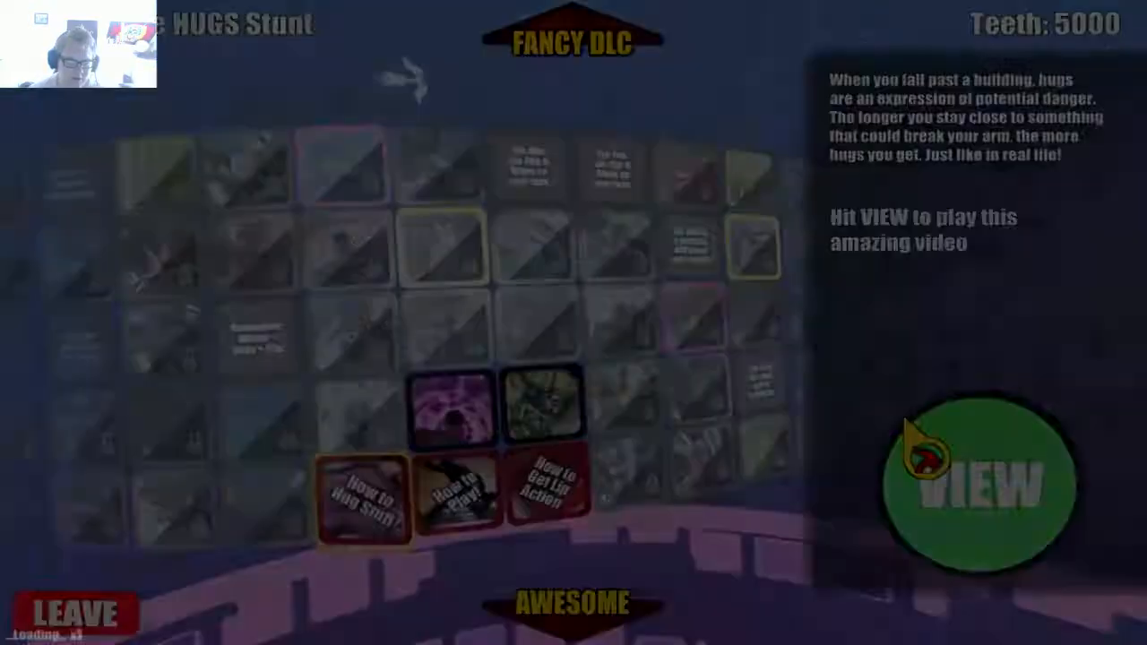
click(977, 484)
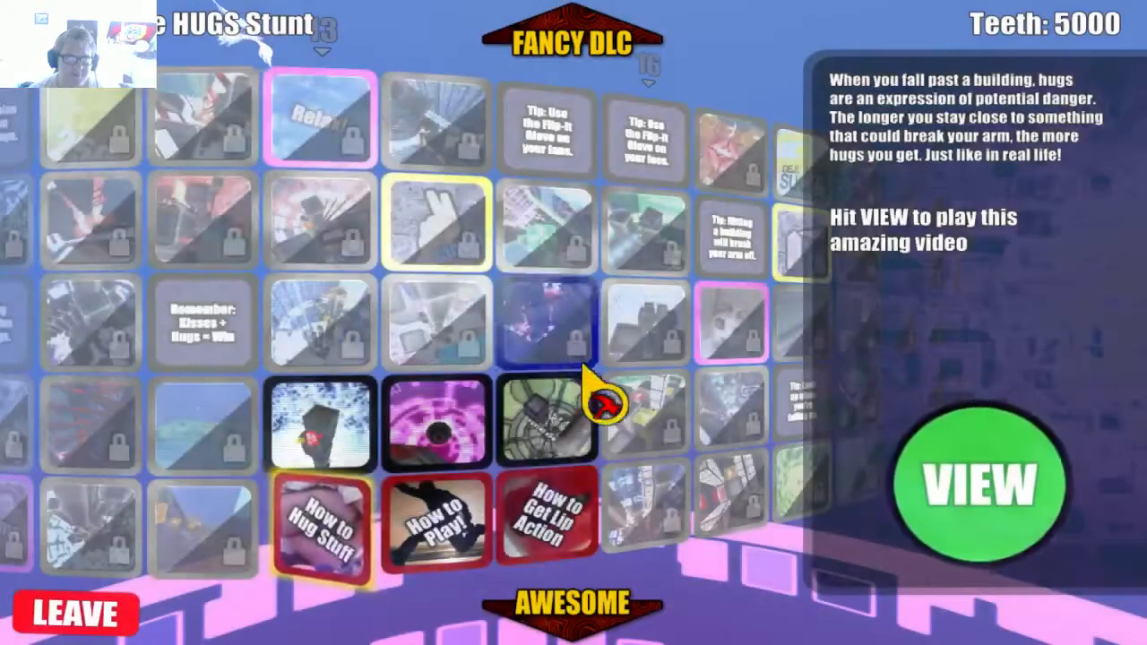
Step: Finish the next tutorial jump with a parachute pop, reaching 9000 teeth, then start How to Hug Stuff
click(970, 484)
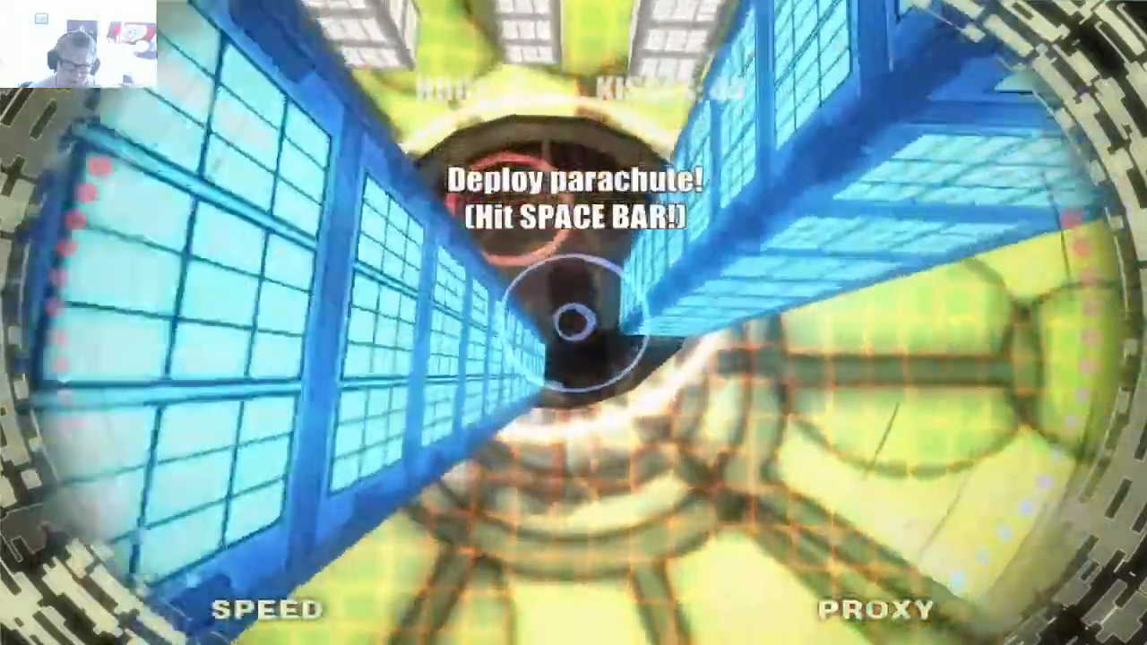
key(space)
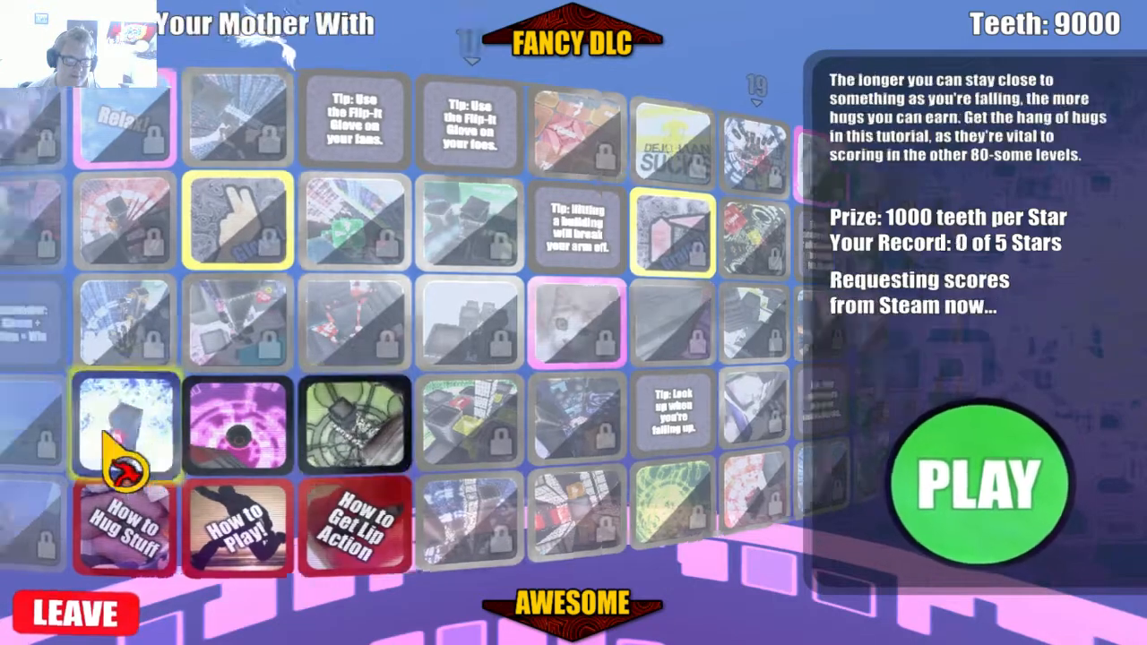
click(981, 484)
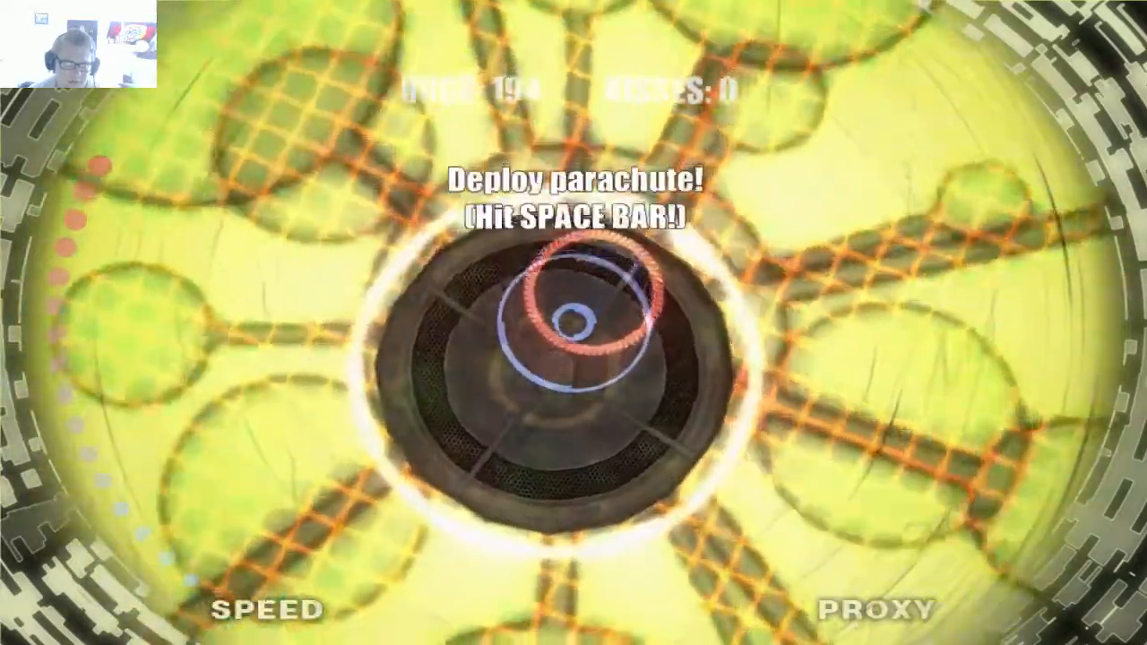
Step: Complete How to Hug Stuff with 5 of 5 stars and 14000 teeth, then leave the wall
key(space)
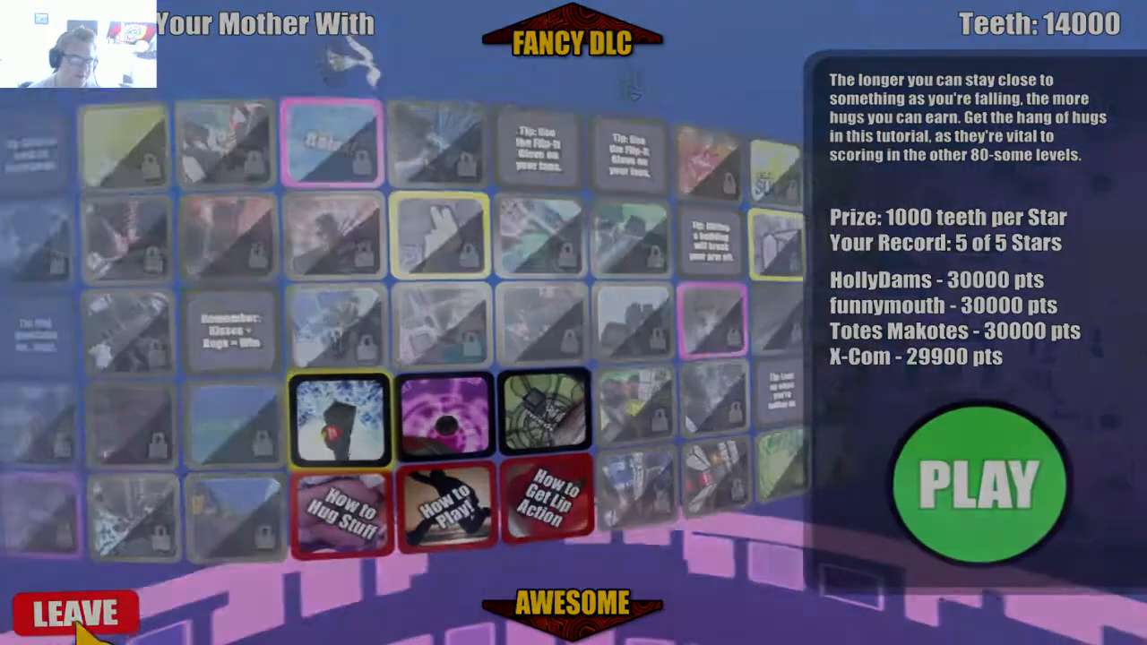
click(982, 484)
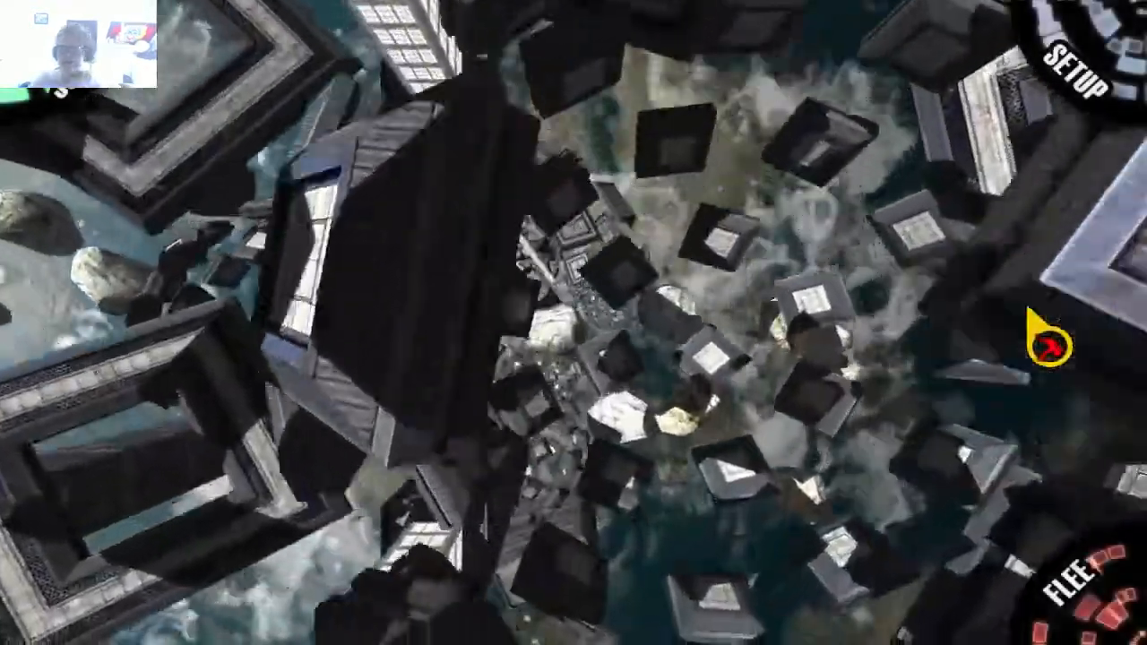